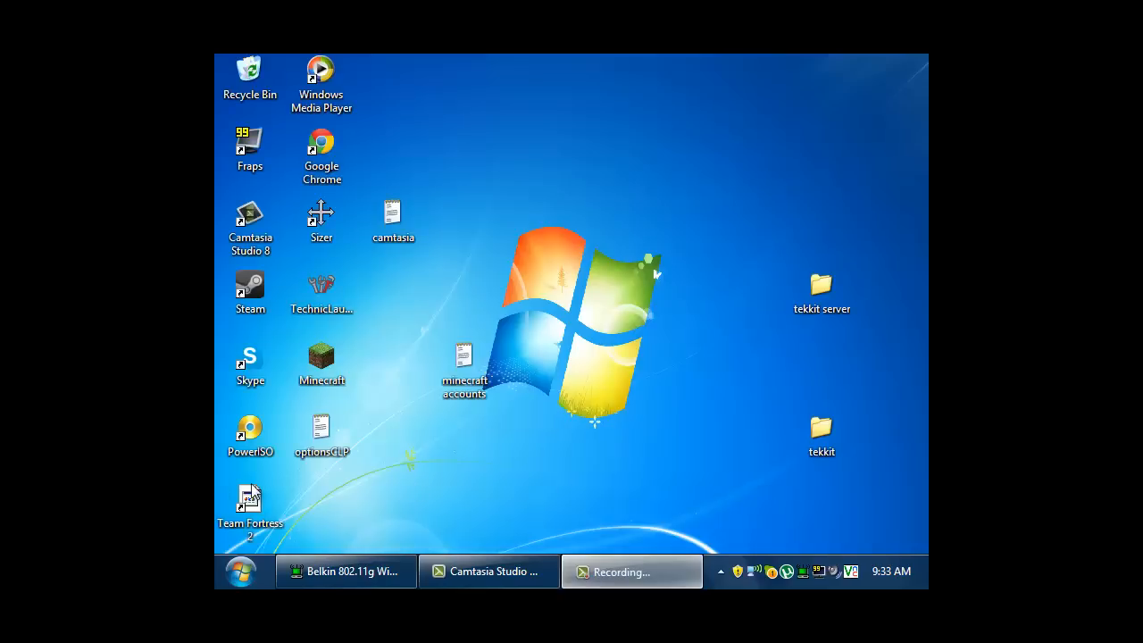
{"action": "mouse_move", "coordinate": [547, 526]}
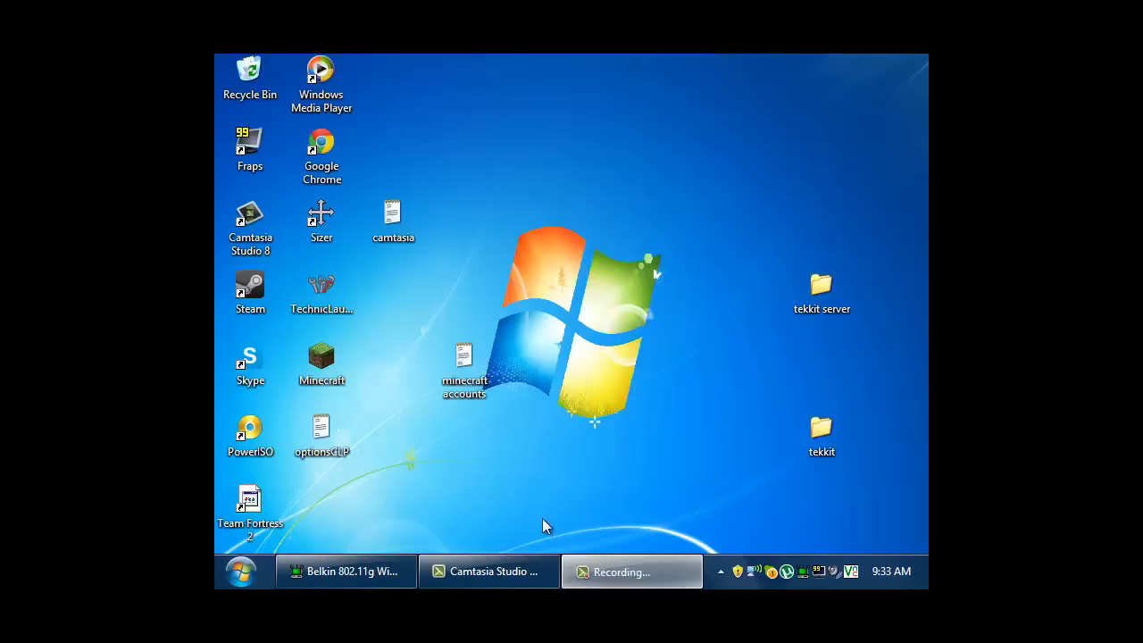
{"action": "mouse_move", "coordinate": [558, 525]}
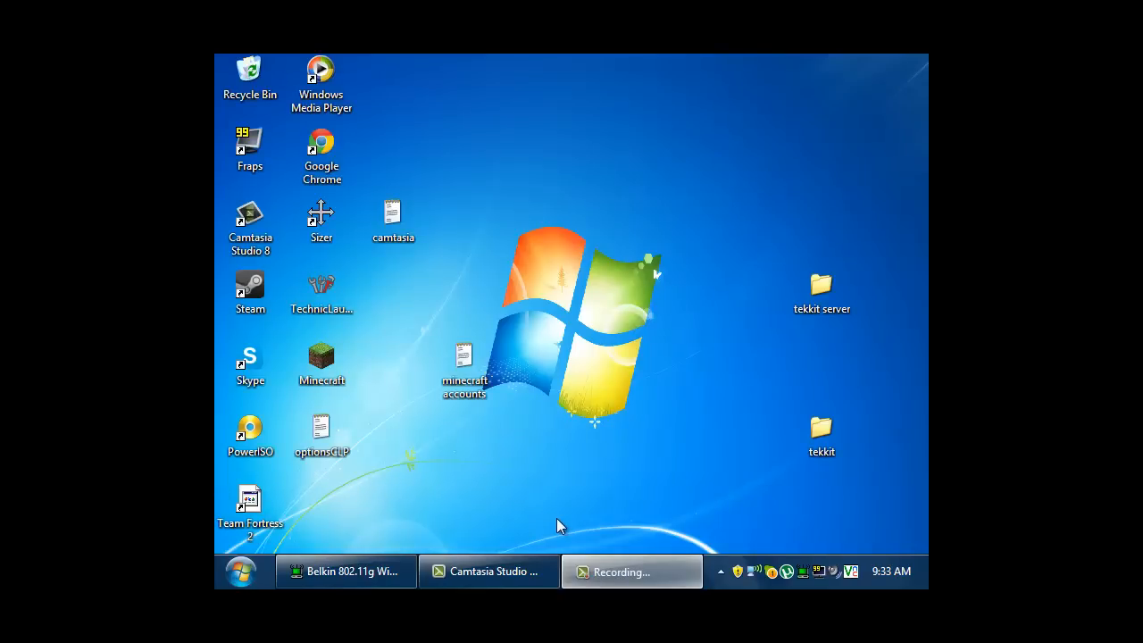
{"action": "mouse_move", "coordinate": [553, 504]}
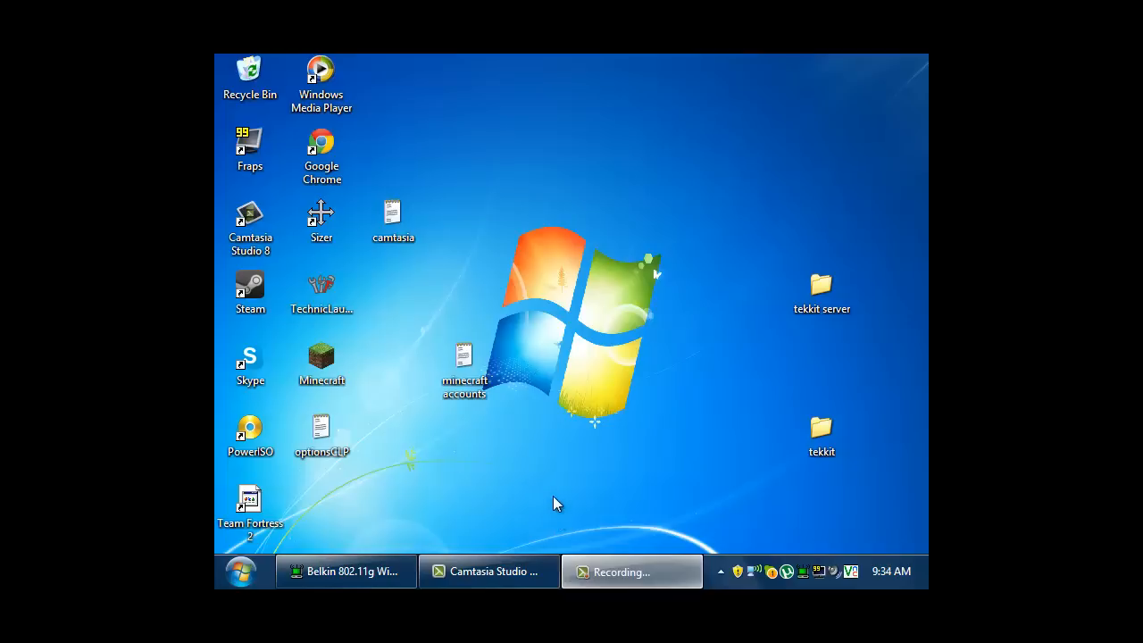
{"action": "mouse_move", "coordinate": [428, 522]}
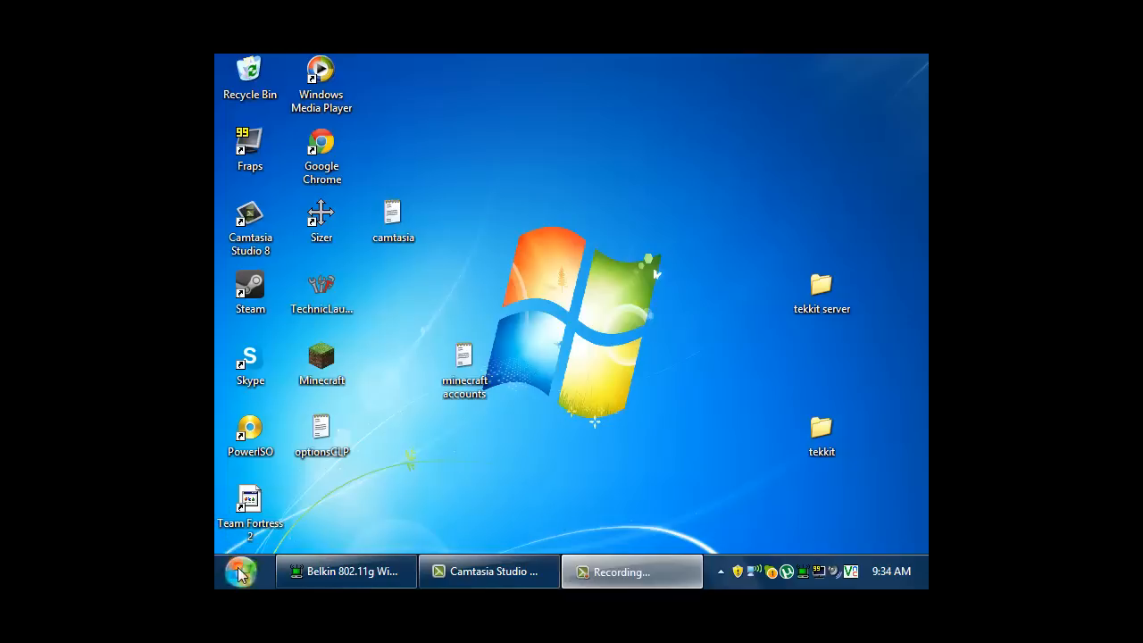
Open My Computer's Properties from the Start menu to show the Dell Optiplex 755's 3.23 GB RAM
{"action": "left_click", "coordinate": [241, 571]}
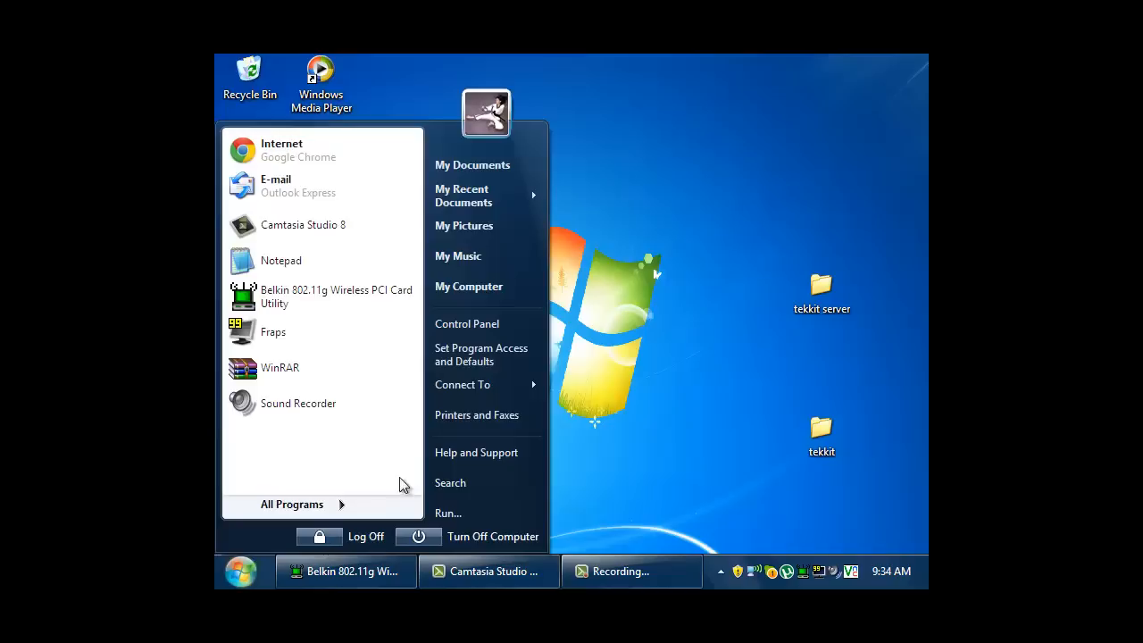
{"action": "mouse_move", "coordinate": [480, 354]}
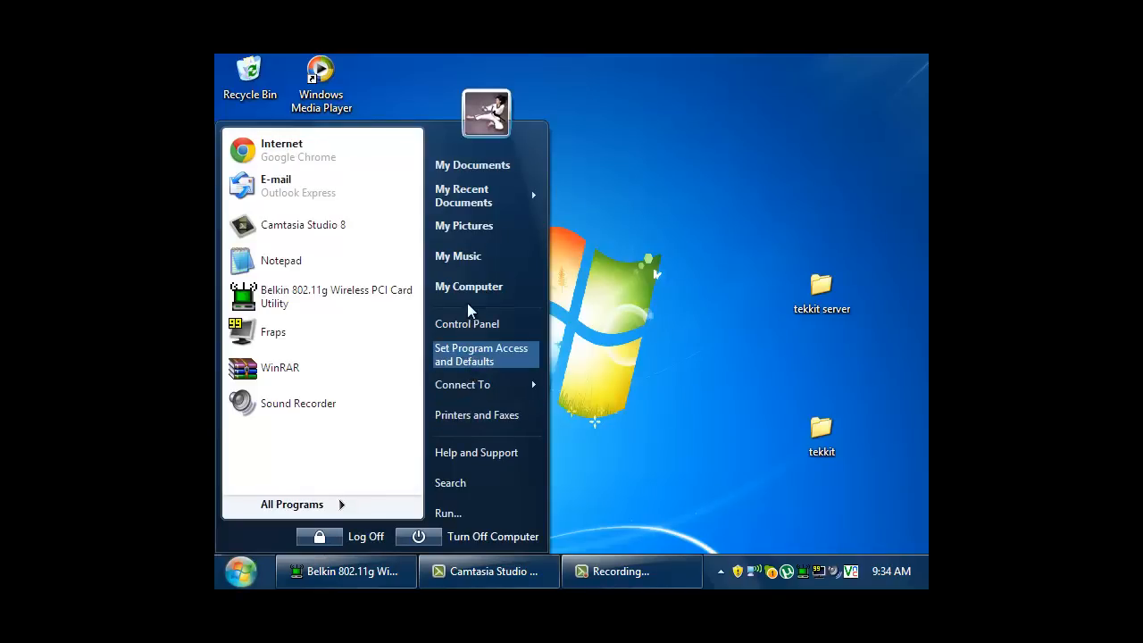
{"action": "mouse_move", "coordinate": [468, 286]}
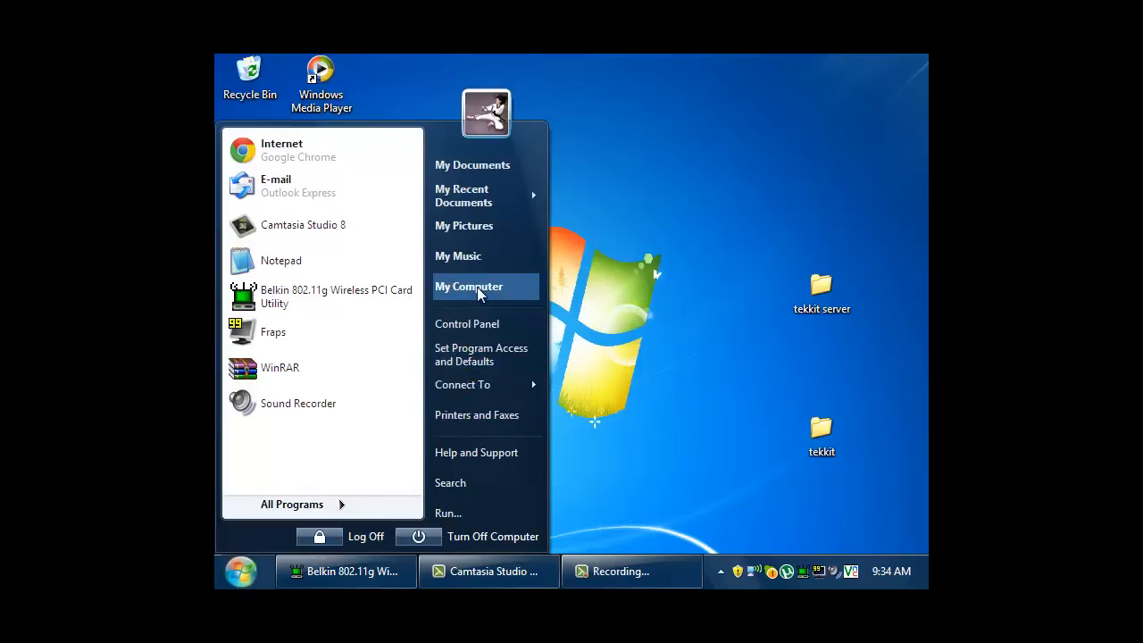
{"action": "right_click", "coordinate": [469, 286]}
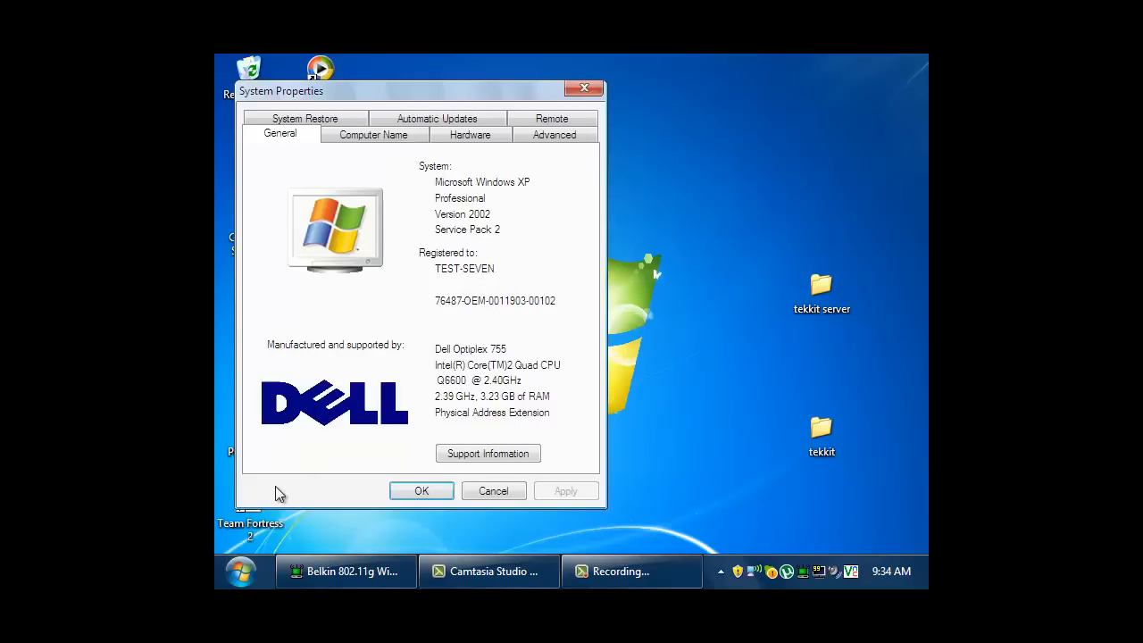
{"action": "mouse_move", "coordinate": [698, 65]}
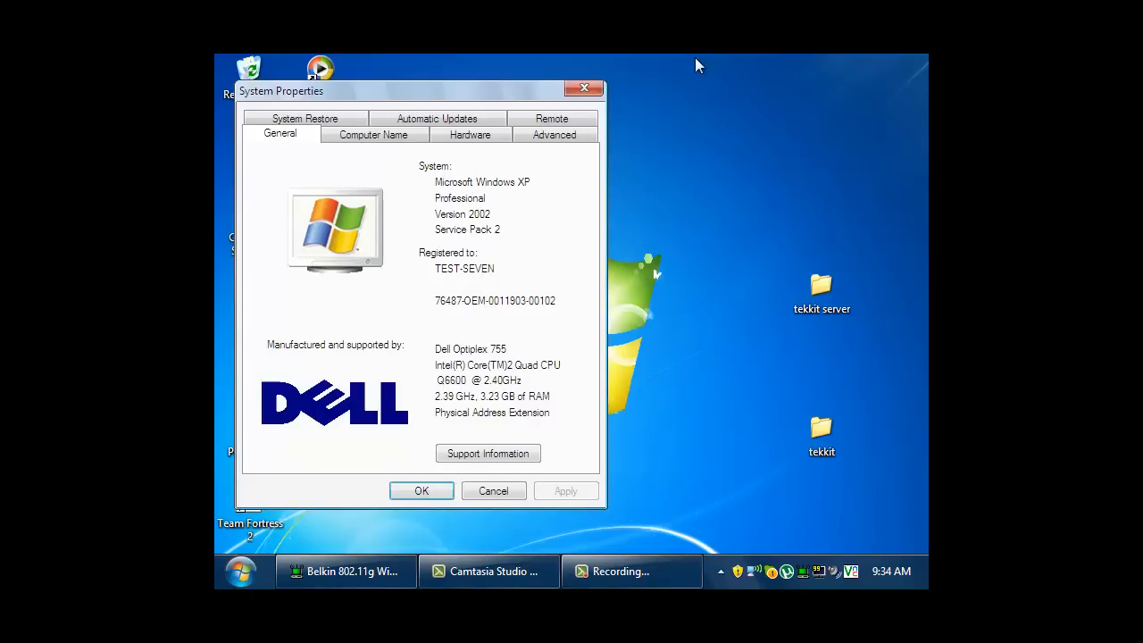
{"action": "mouse_move", "coordinate": [491, 87]}
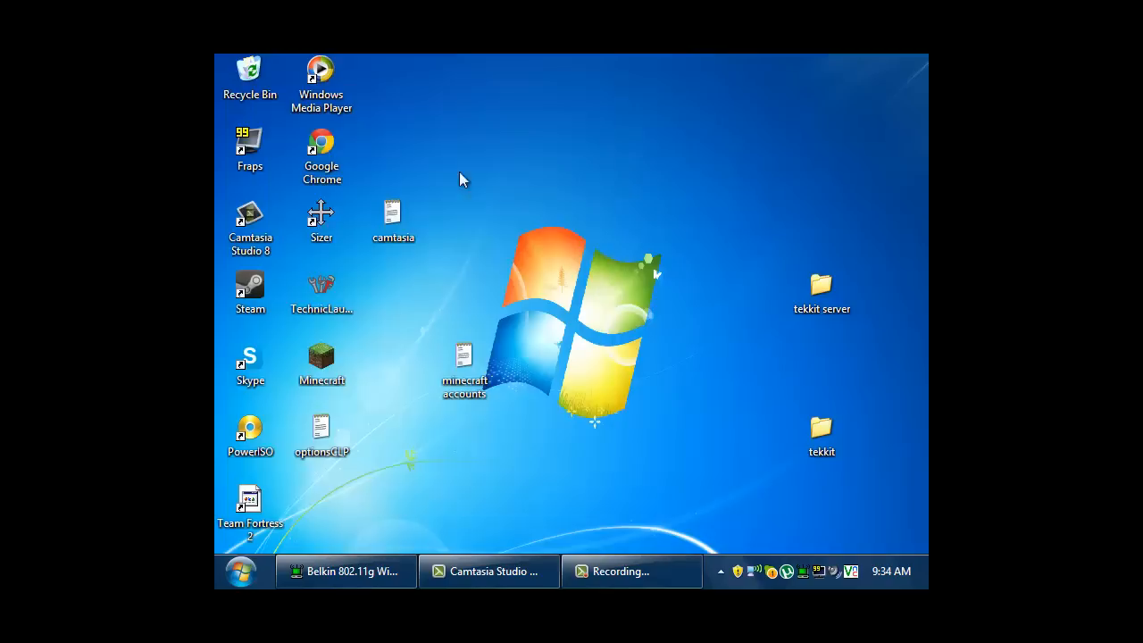
{"action": "left_click", "coordinate": [241, 571]}
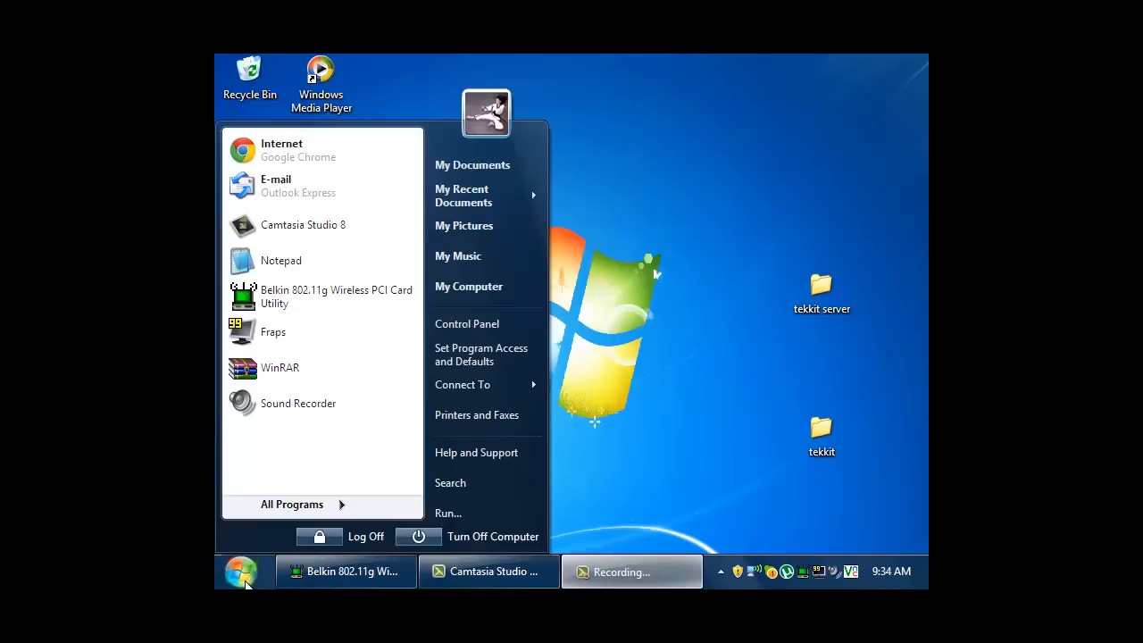
{"action": "mouse_move", "coordinate": [281, 260]}
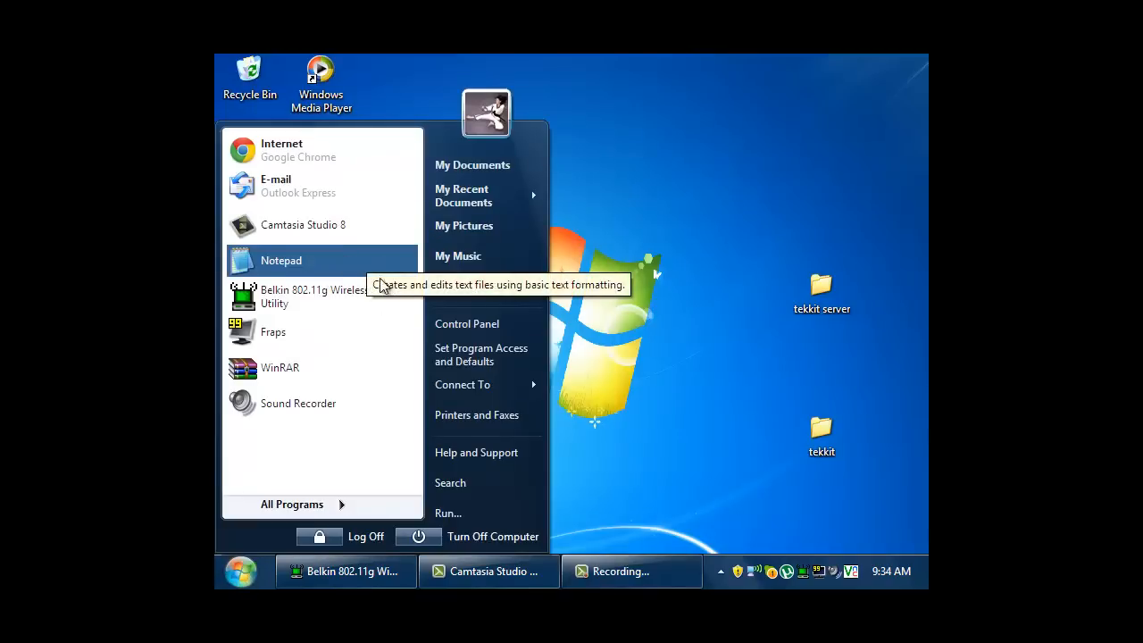
{"action": "mouse_move", "coordinate": [469, 285]}
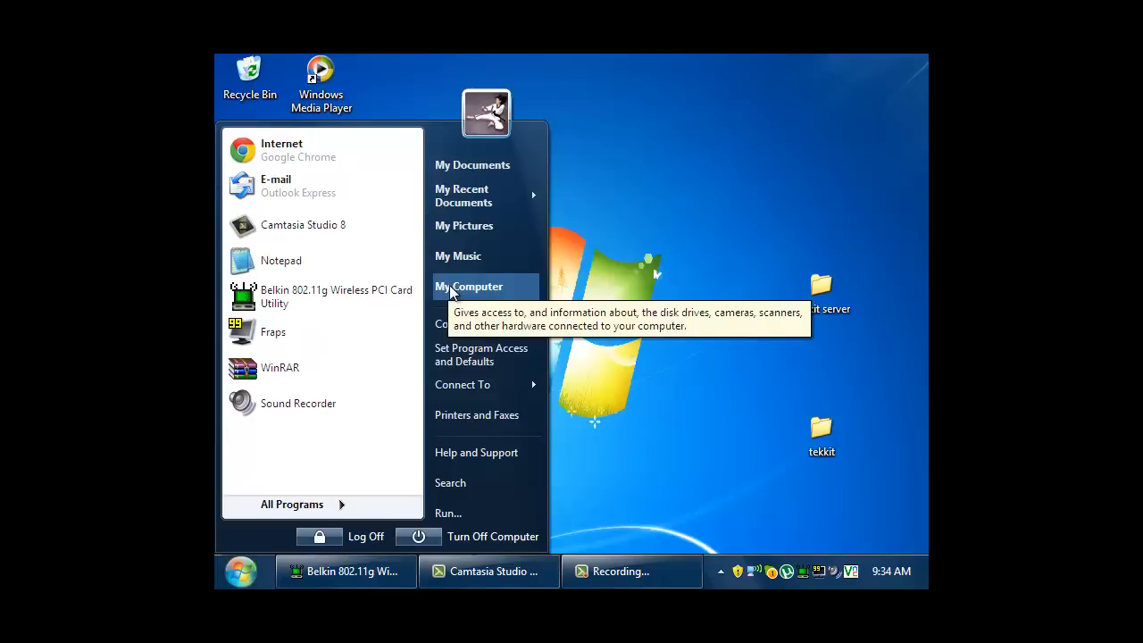
{"action": "right_click", "coordinate": [468, 286]}
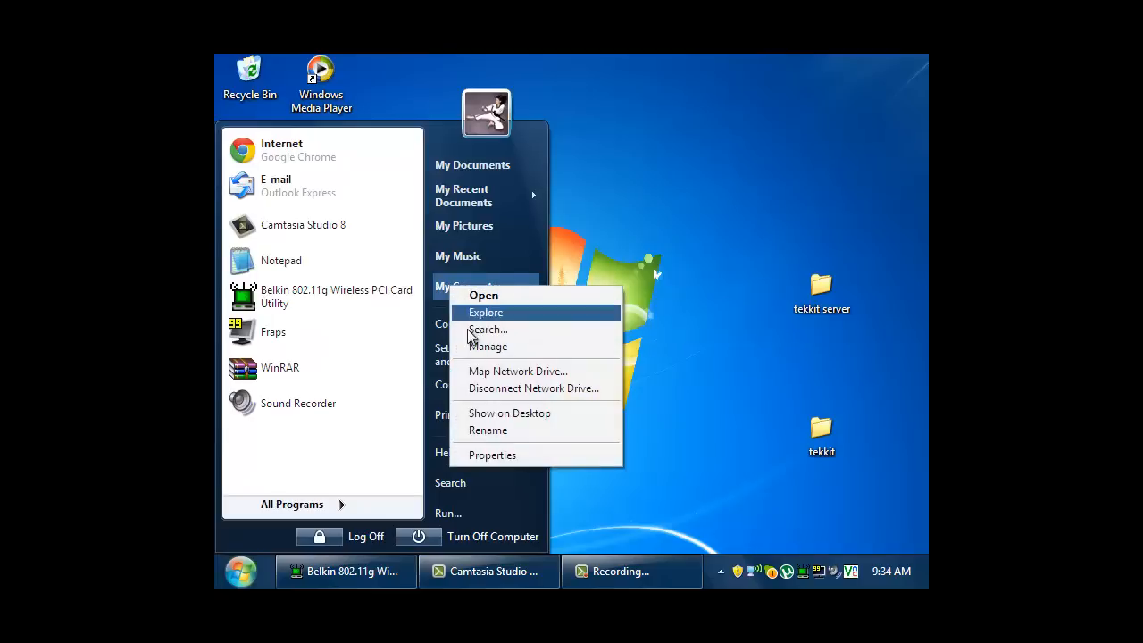
{"action": "mouse_move", "coordinate": [492, 454]}
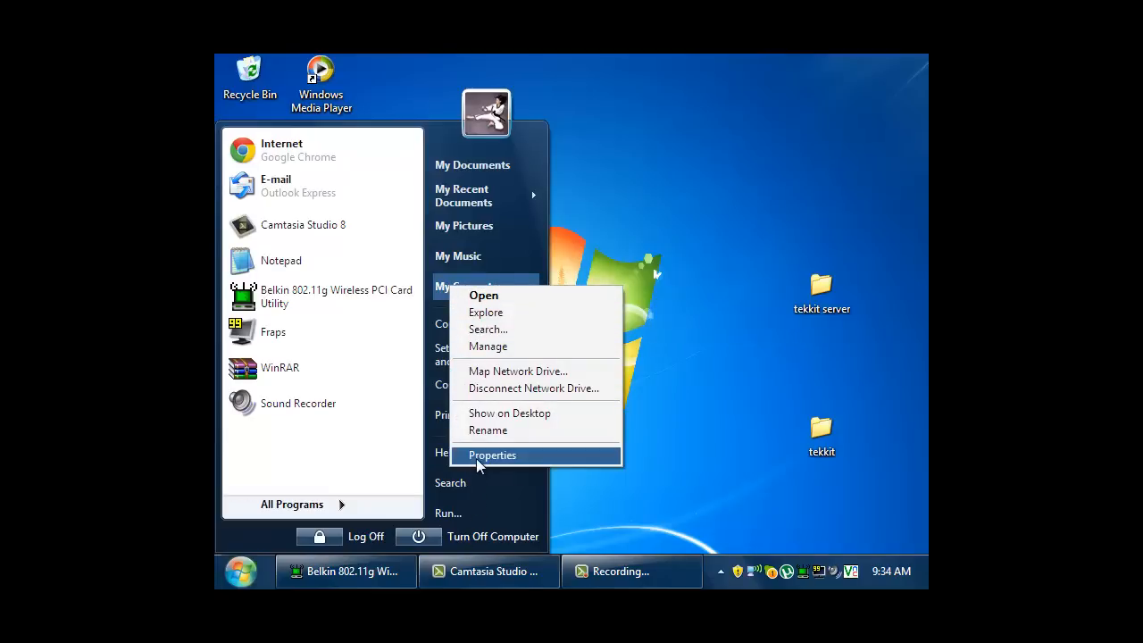
{"action": "left_click", "coordinate": [491, 455]}
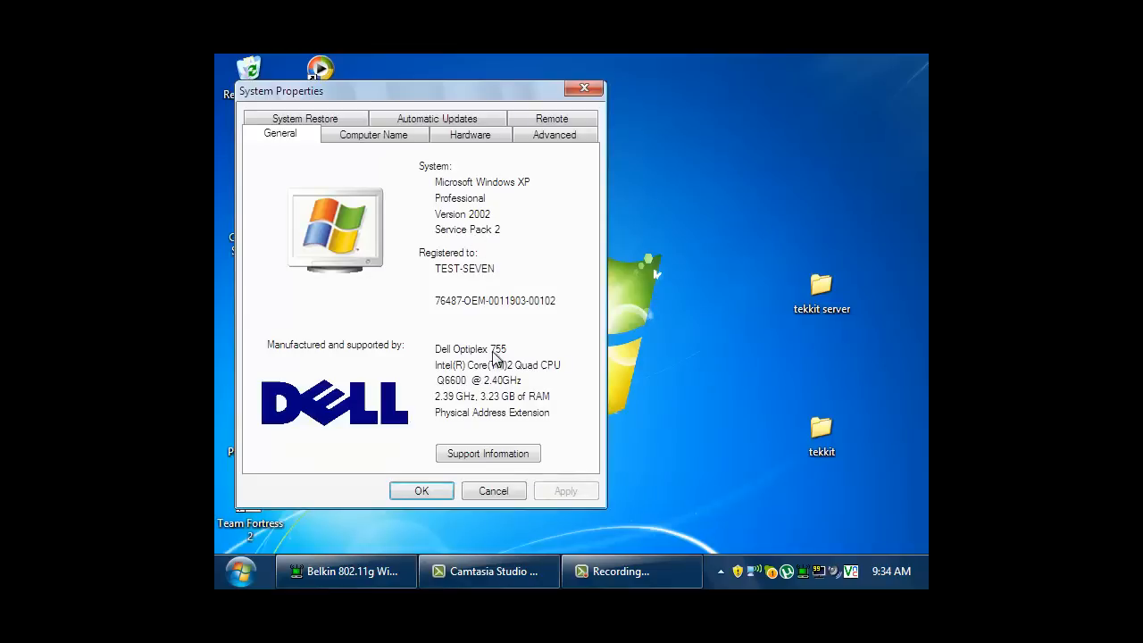
{"action": "mouse_move", "coordinate": [518, 402]}
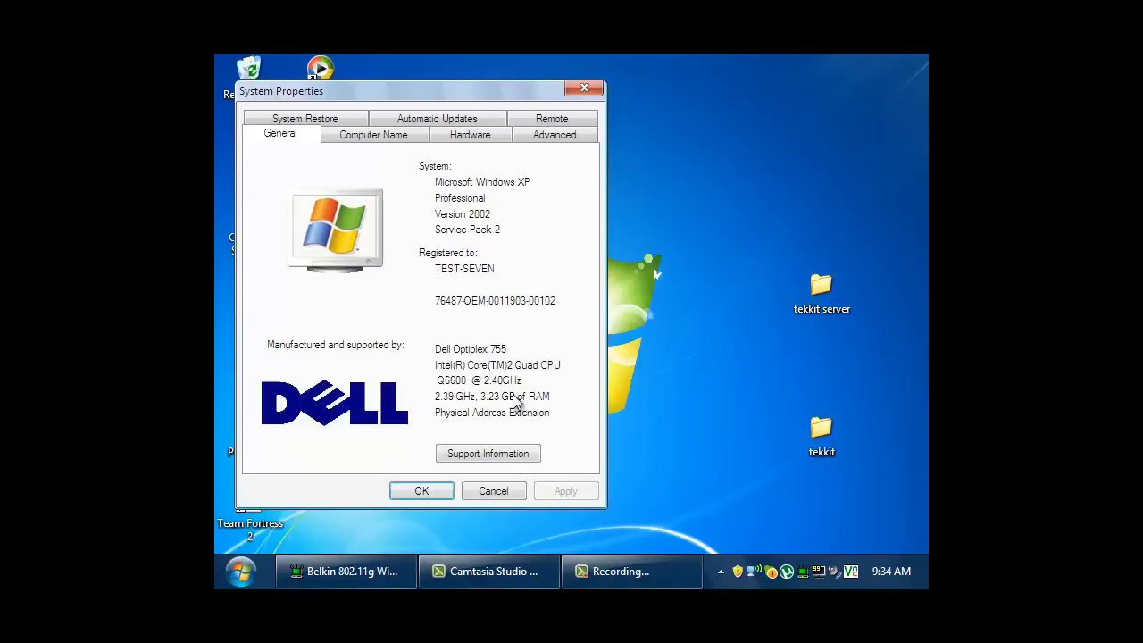
{"action": "mouse_move", "coordinate": [544, 378]}
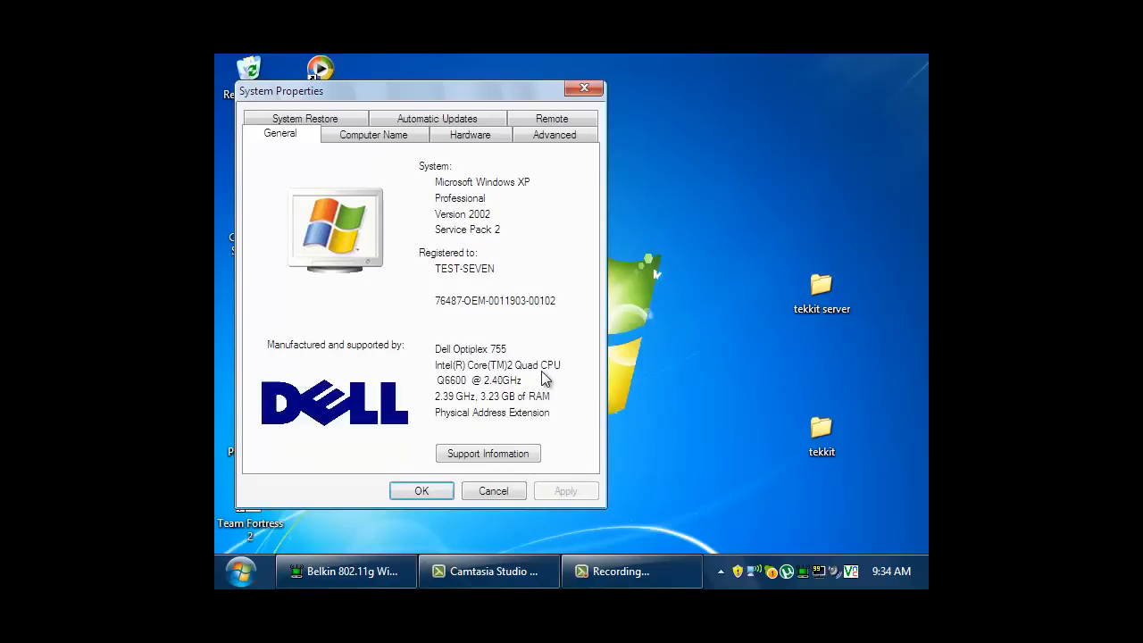
{"action": "mouse_move", "coordinate": [455, 159]}
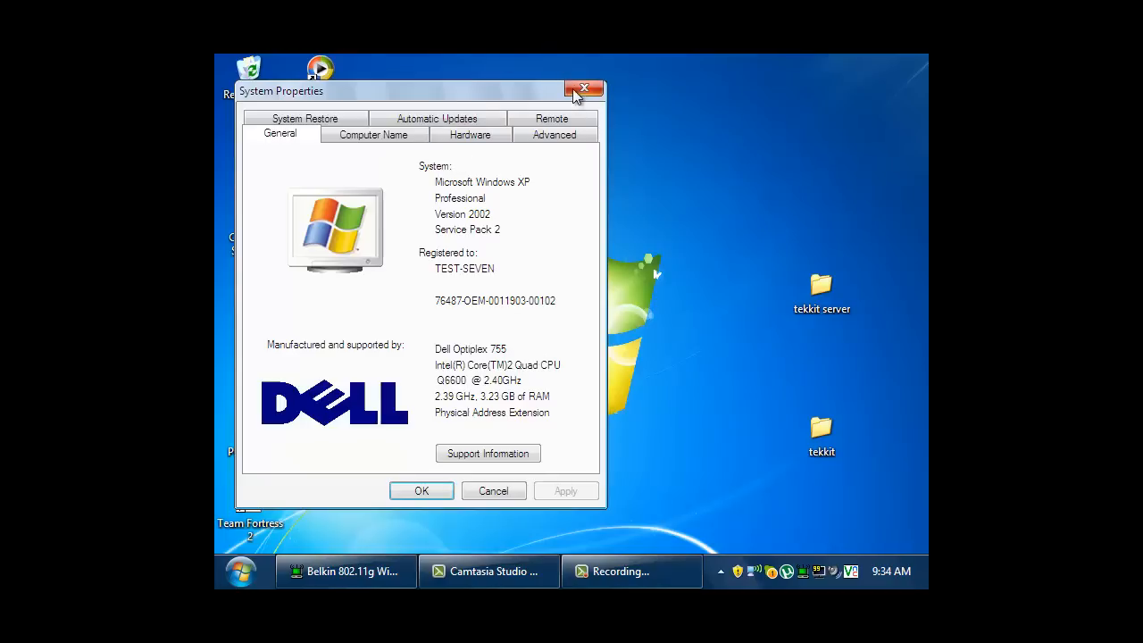
Close System Properties and bring up the Start menu to head for Control Panel
{"action": "left_click", "coordinate": [585, 89]}
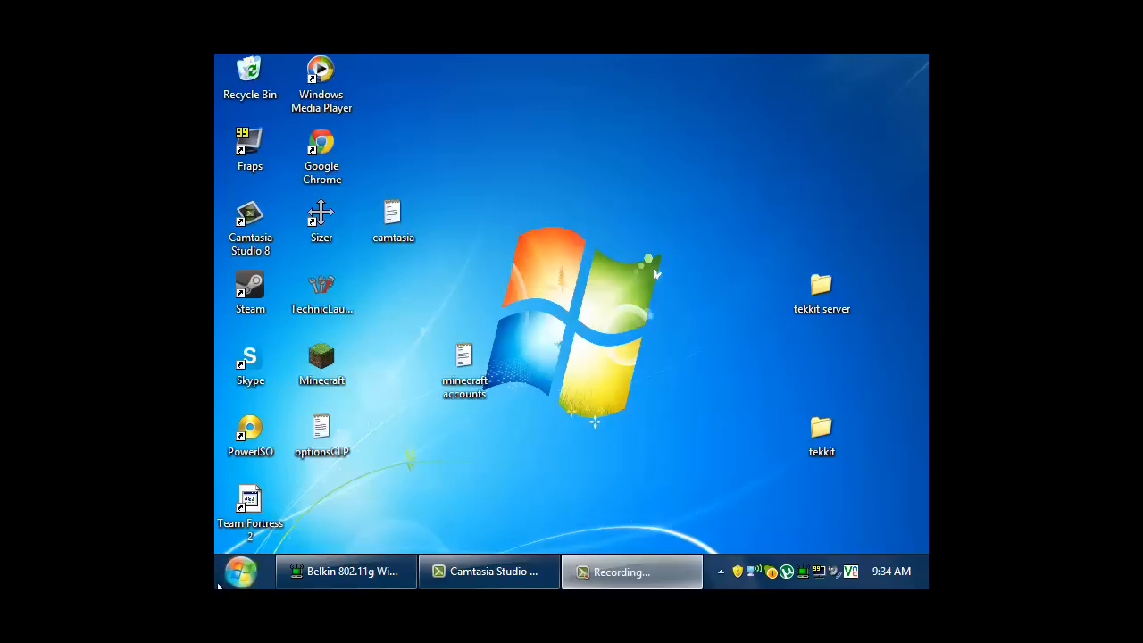
{"action": "mouse_move", "coordinate": [241, 571]}
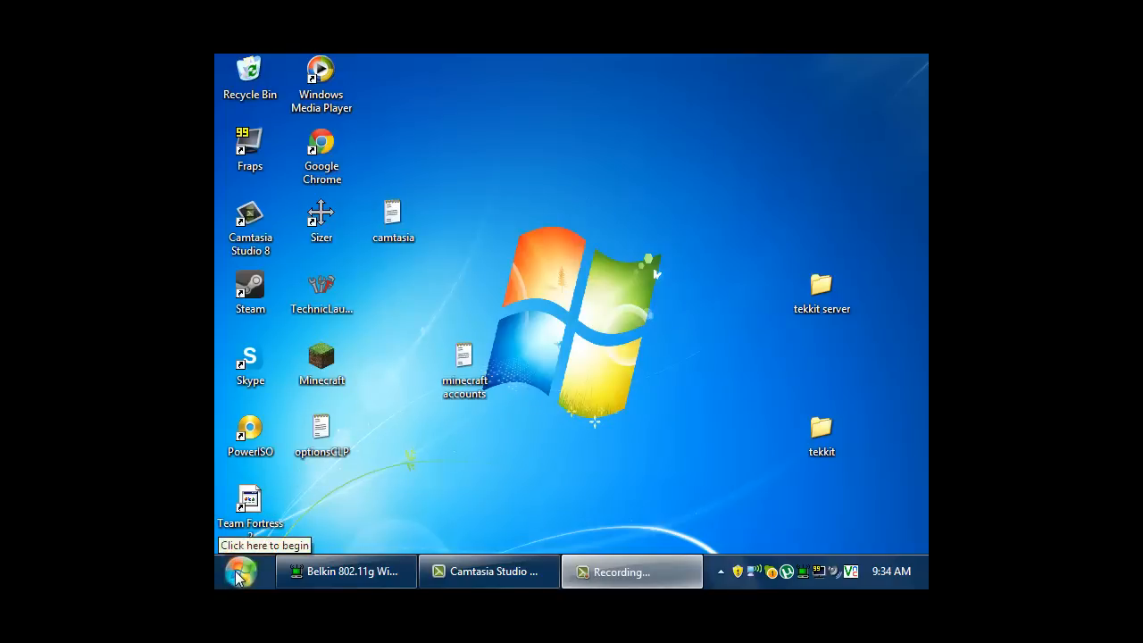
{"action": "left_click", "coordinate": [241, 571]}
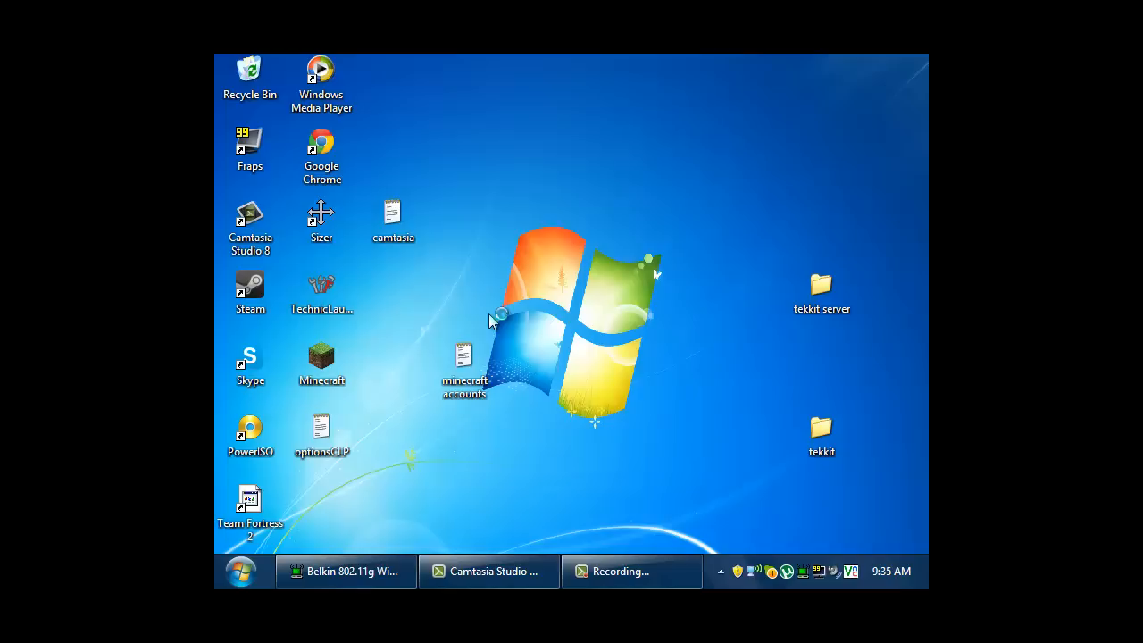
{"action": "mouse_move", "coordinate": [521, 330]}
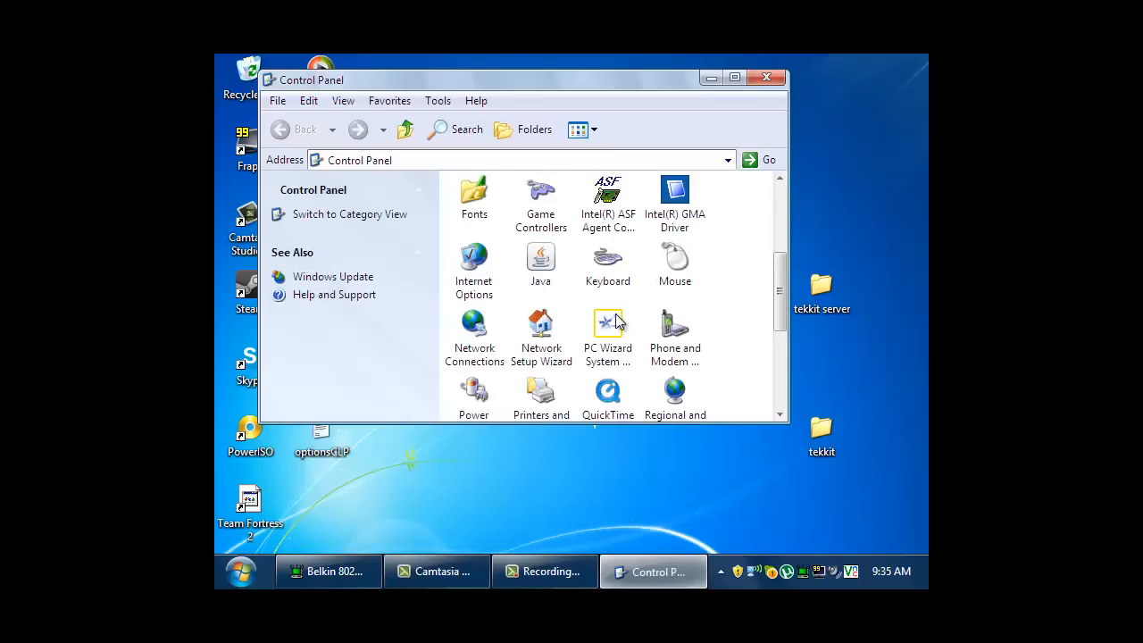
{"action": "mouse_move", "coordinate": [491, 243]}
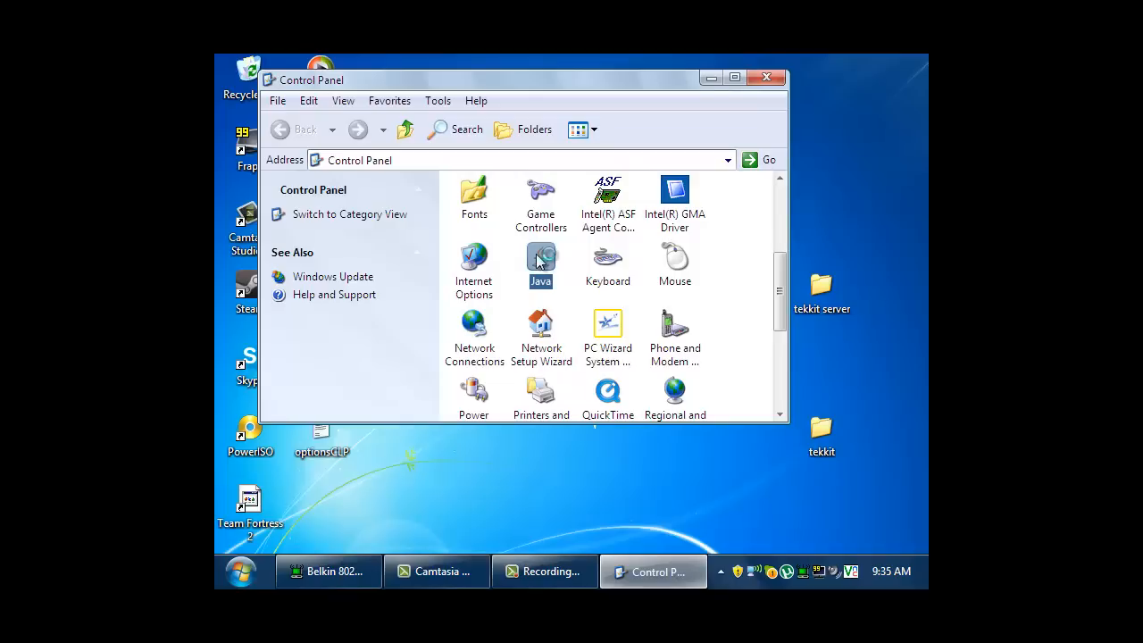
Launch the Java Control Panel from Control Panel and switch to its Java tab
{"action": "double_click", "coordinate": [540, 259]}
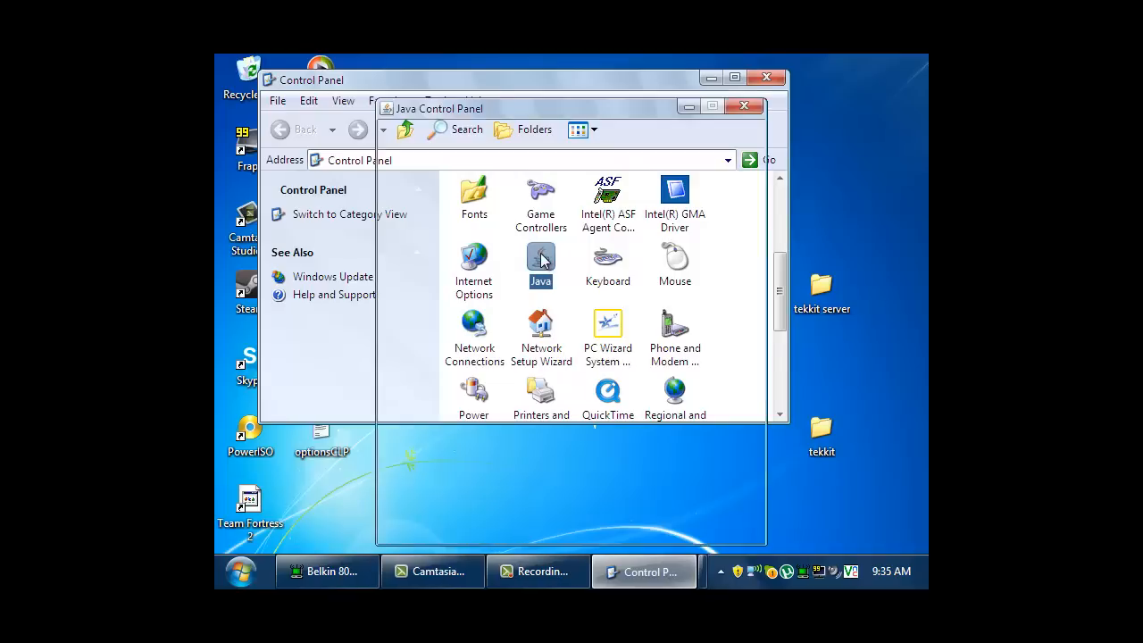
{"action": "double_click", "coordinate": [540, 263]}
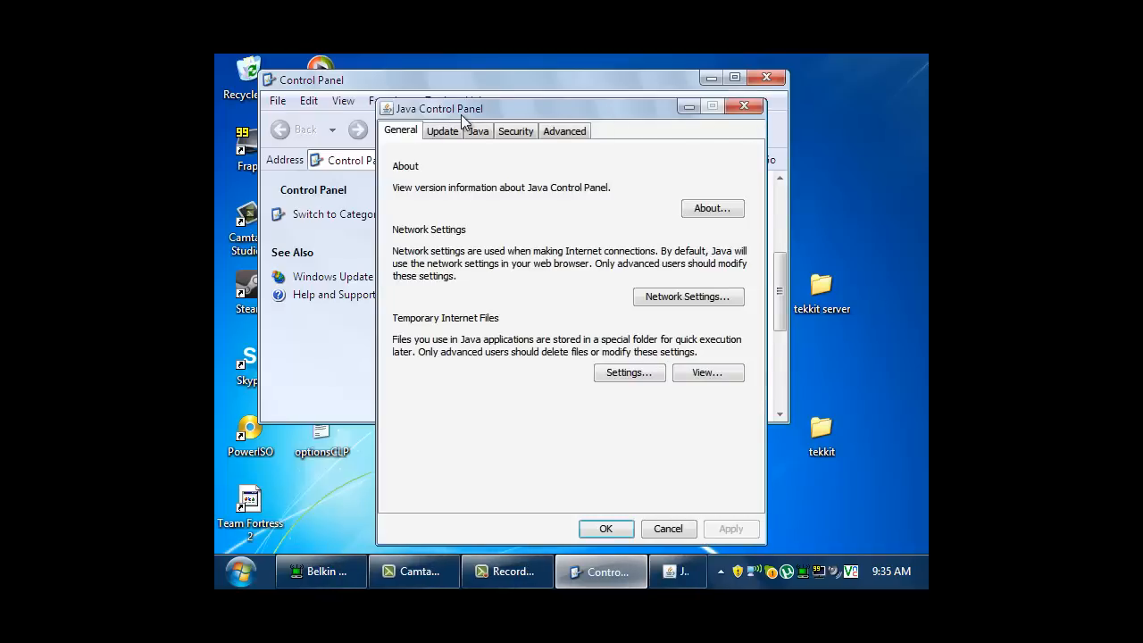
{"action": "left_click", "coordinate": [477, 130]}
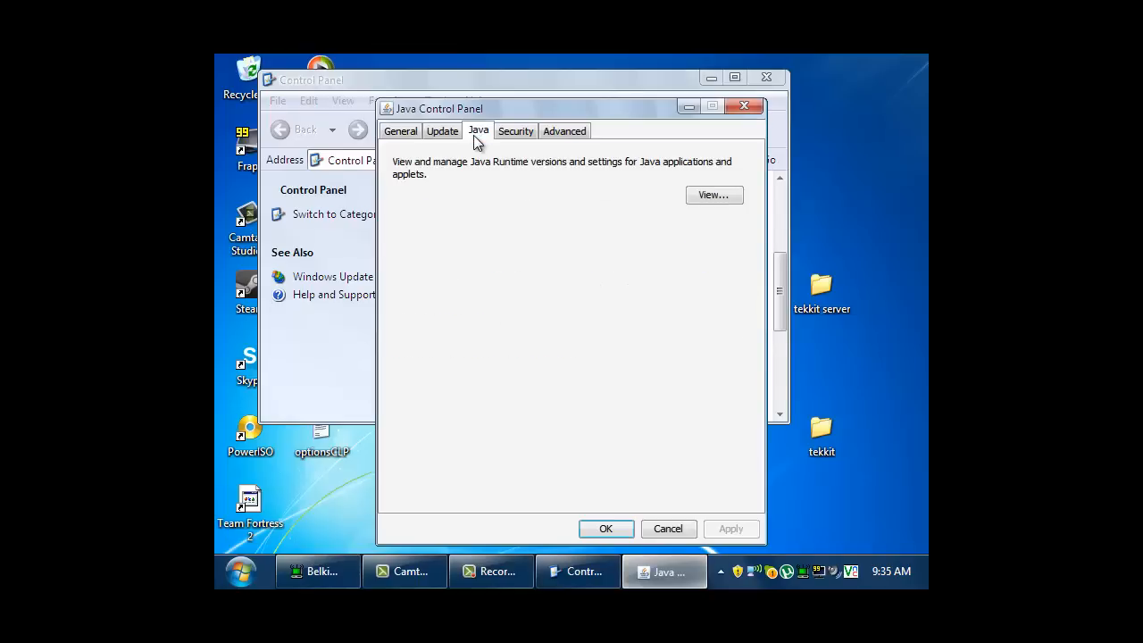
{"action": "mouse_move", "coordinate": [713, 195]}
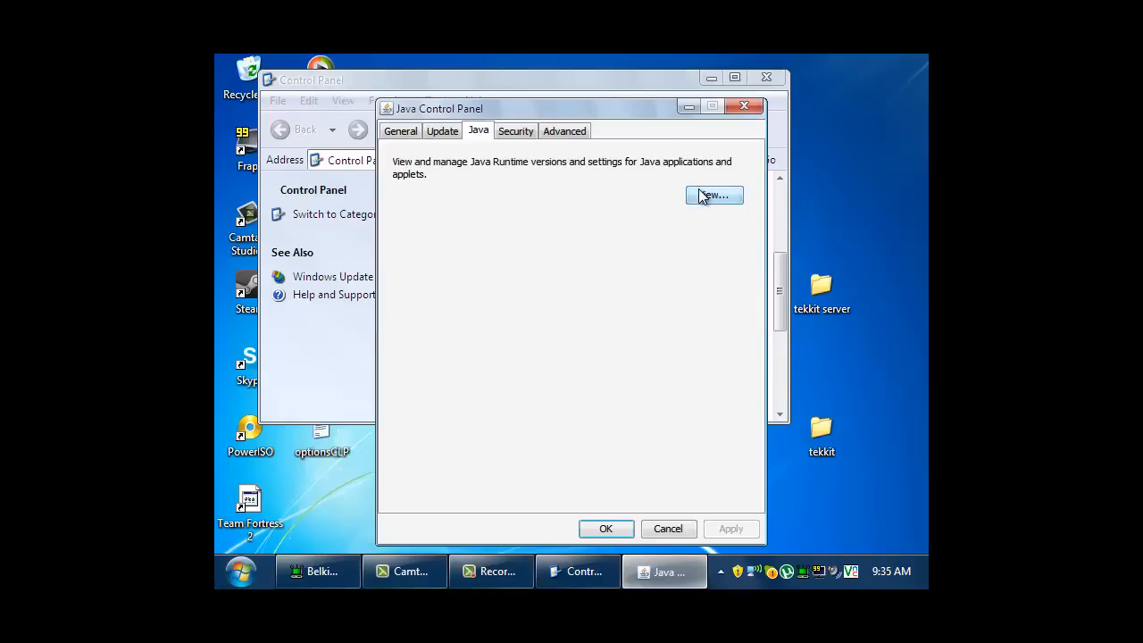
View Java 1.7 and 1.6 runtime parameters (-Xincgc -Xmx1500M), then close the Java Control Panel
{"action": "left_click", "coordinate": [713, 195]}
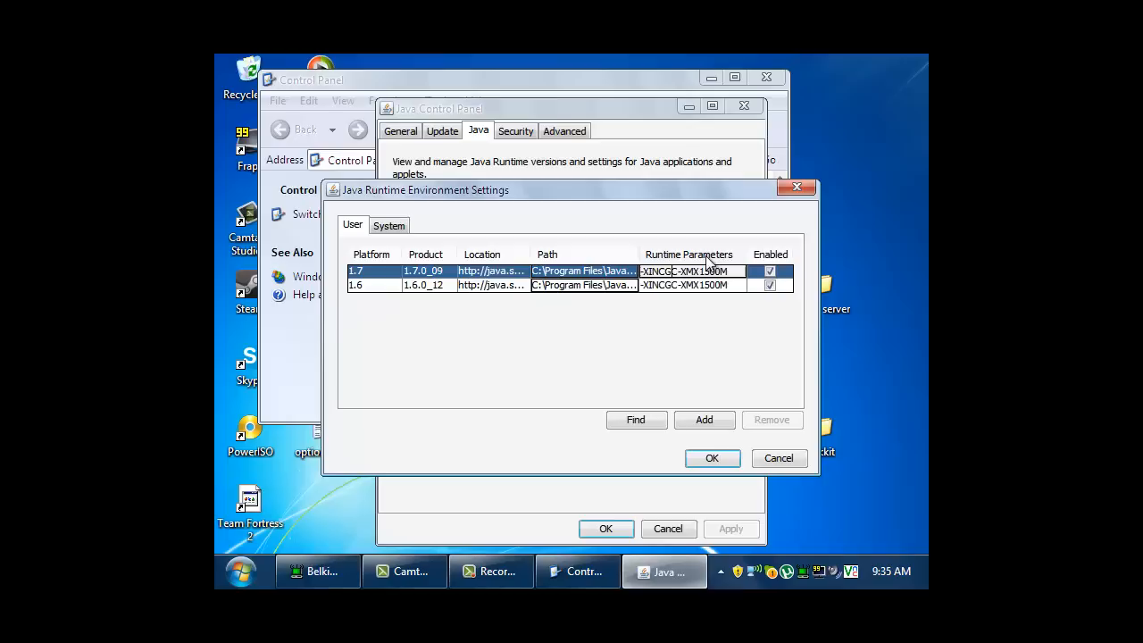
{"action": "mouse_move", "coordinate": [709, 268]}
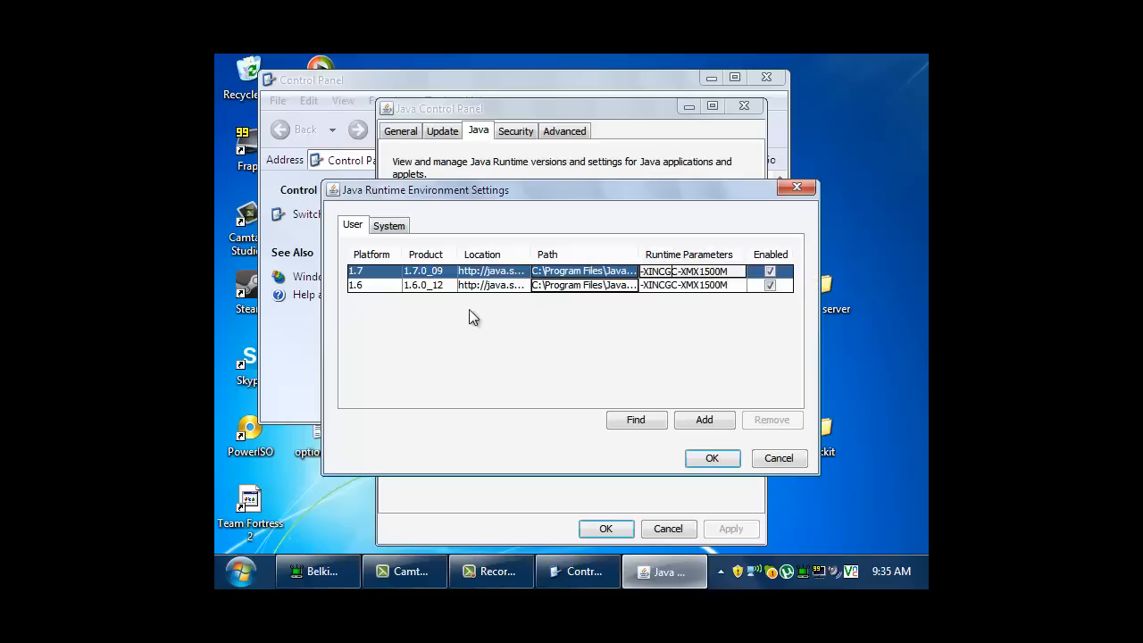
{"action": "mouse_move", "coordinate": [734, 190]}
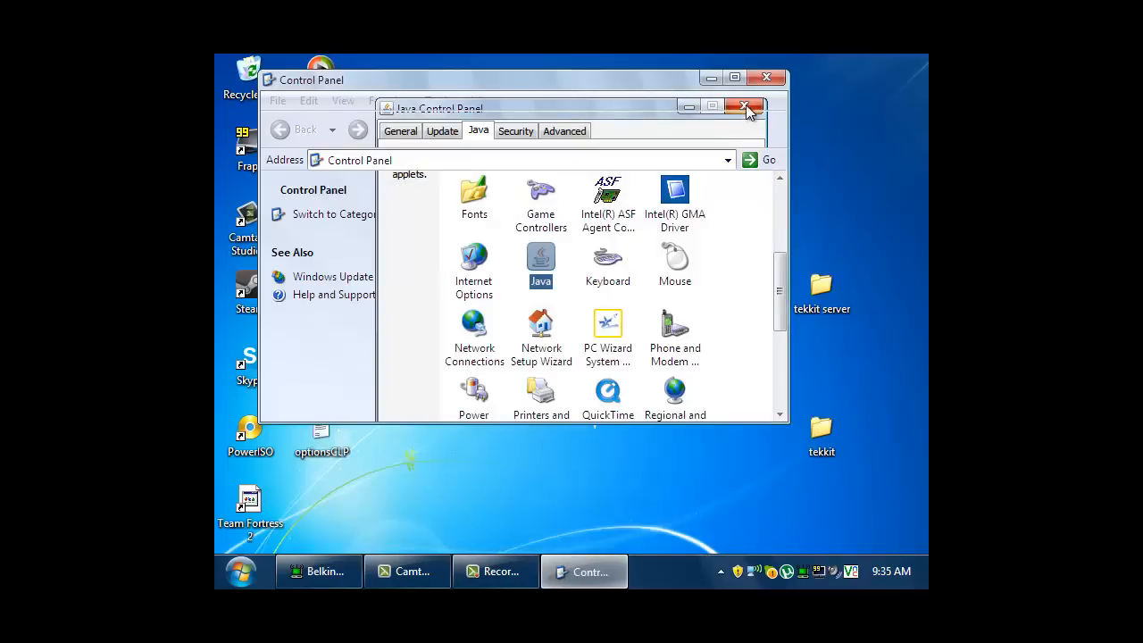
{"action": "left_click", "coordinate": [746, 107]}
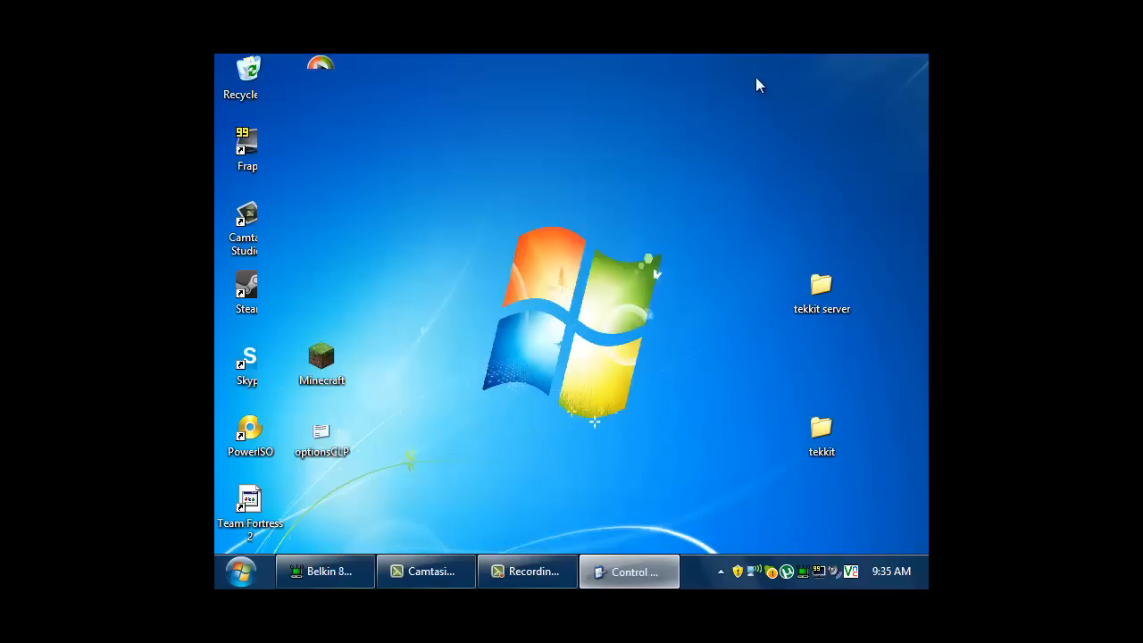